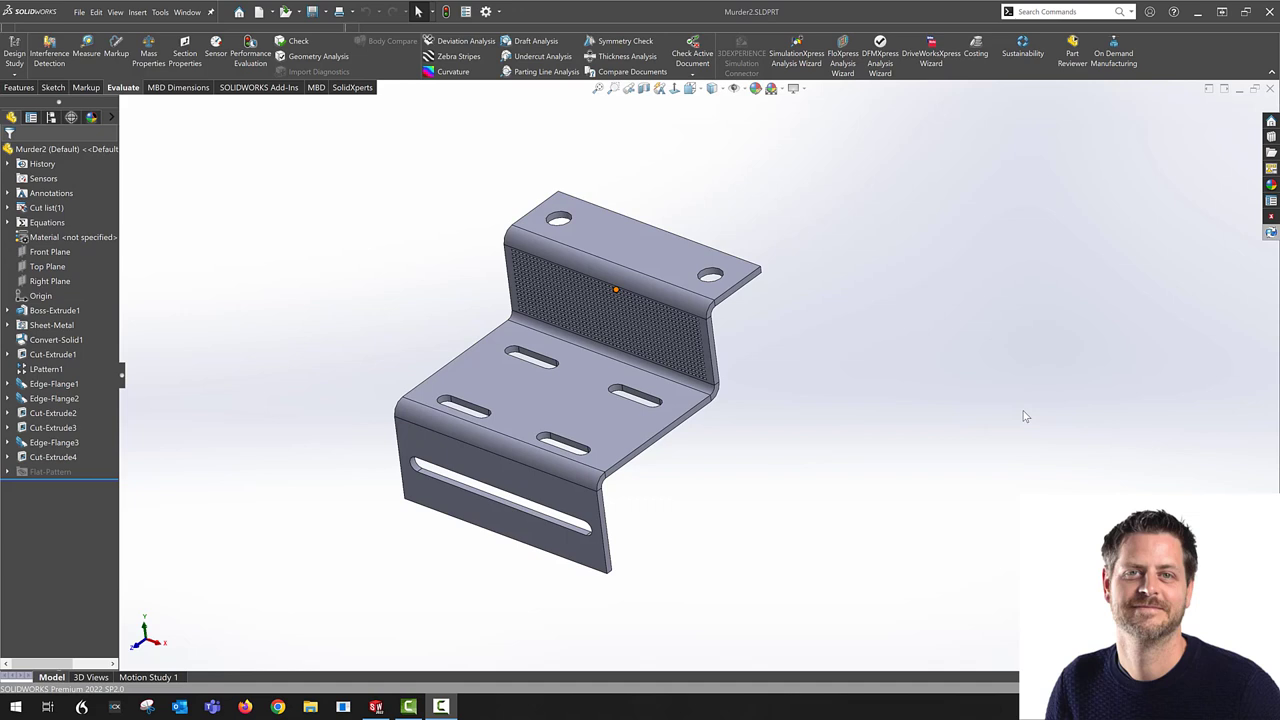
pyautogui.moveTo(916, 378)
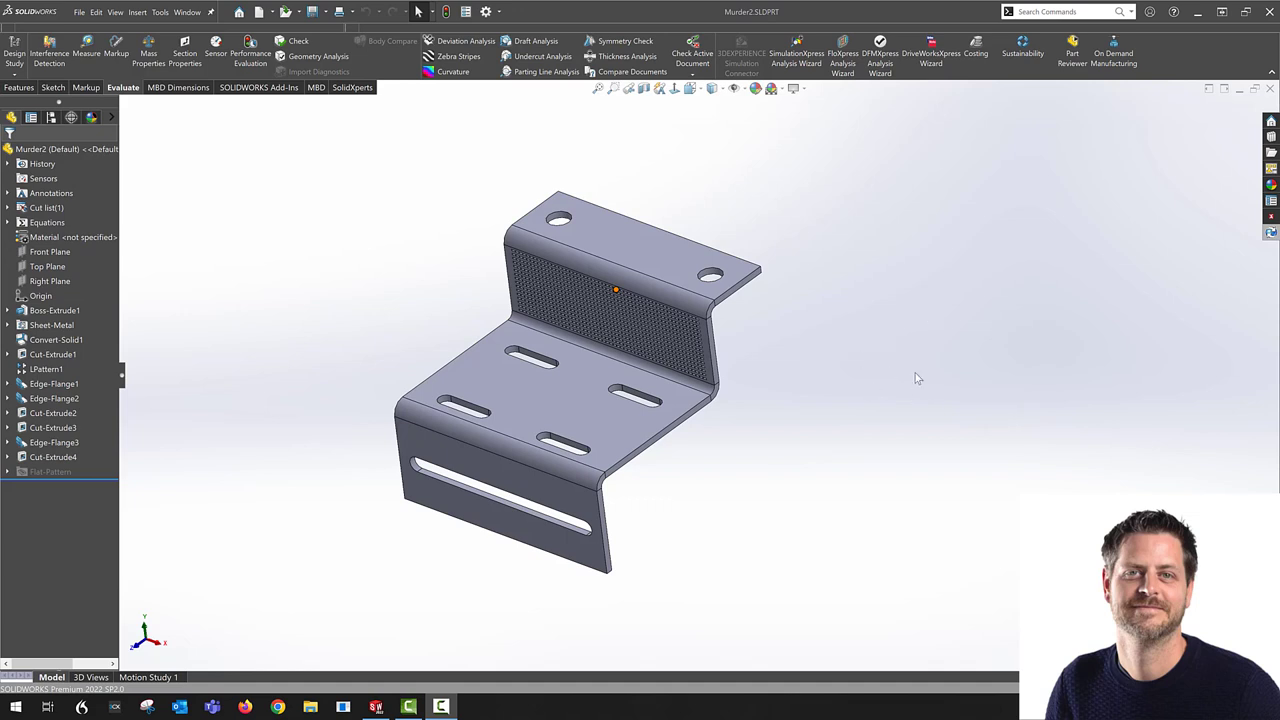
pyautogui.moveTo(320, 256)
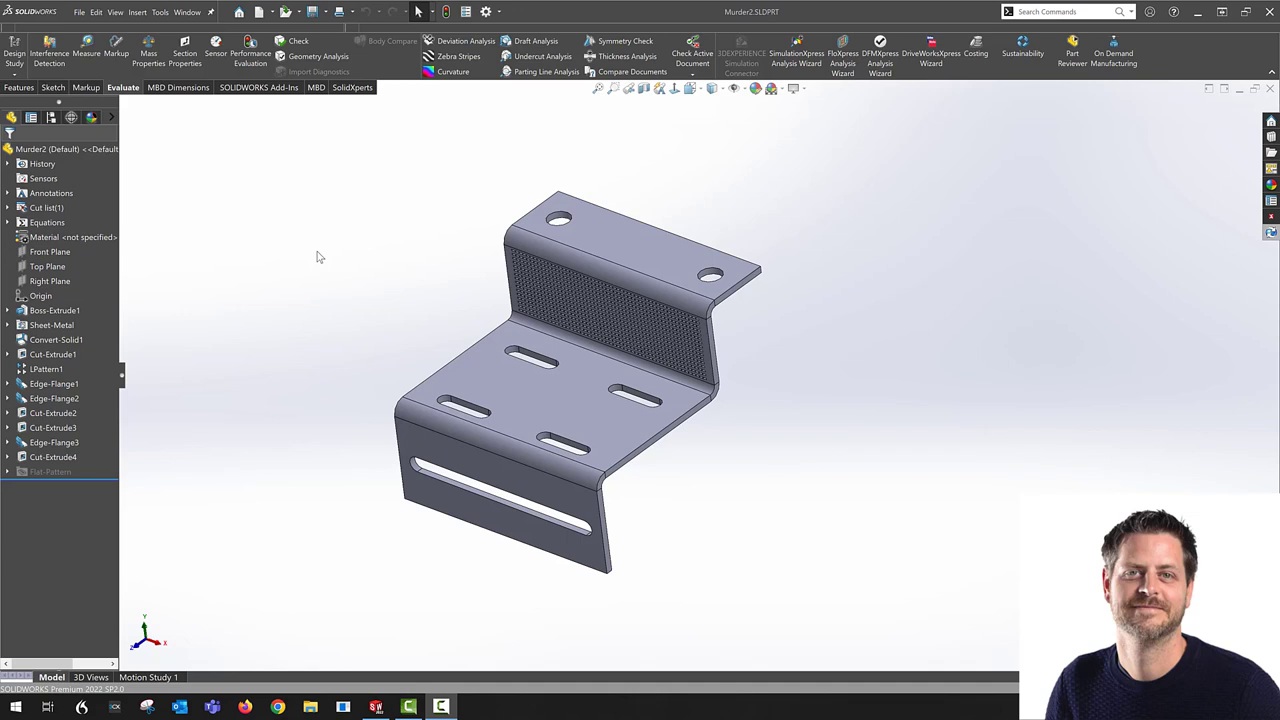
pyautogui.moveTo(808, 376)
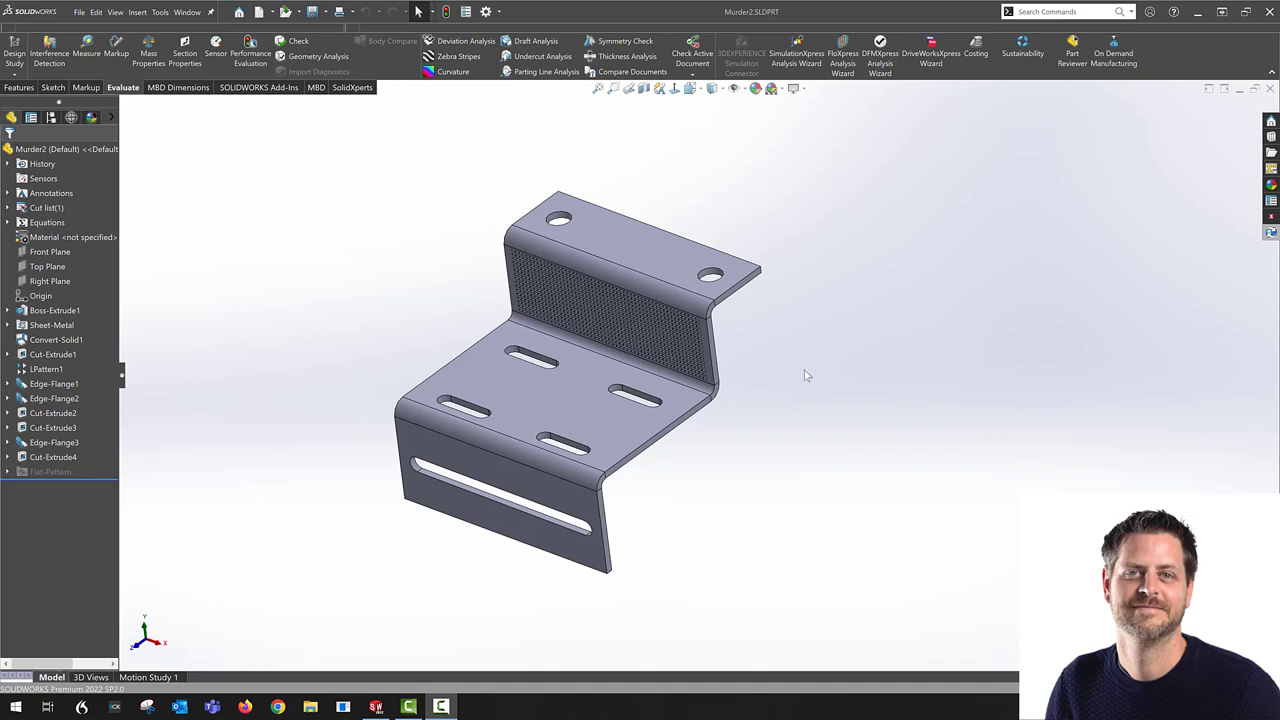
pyautogui.moveTo(122, 108)
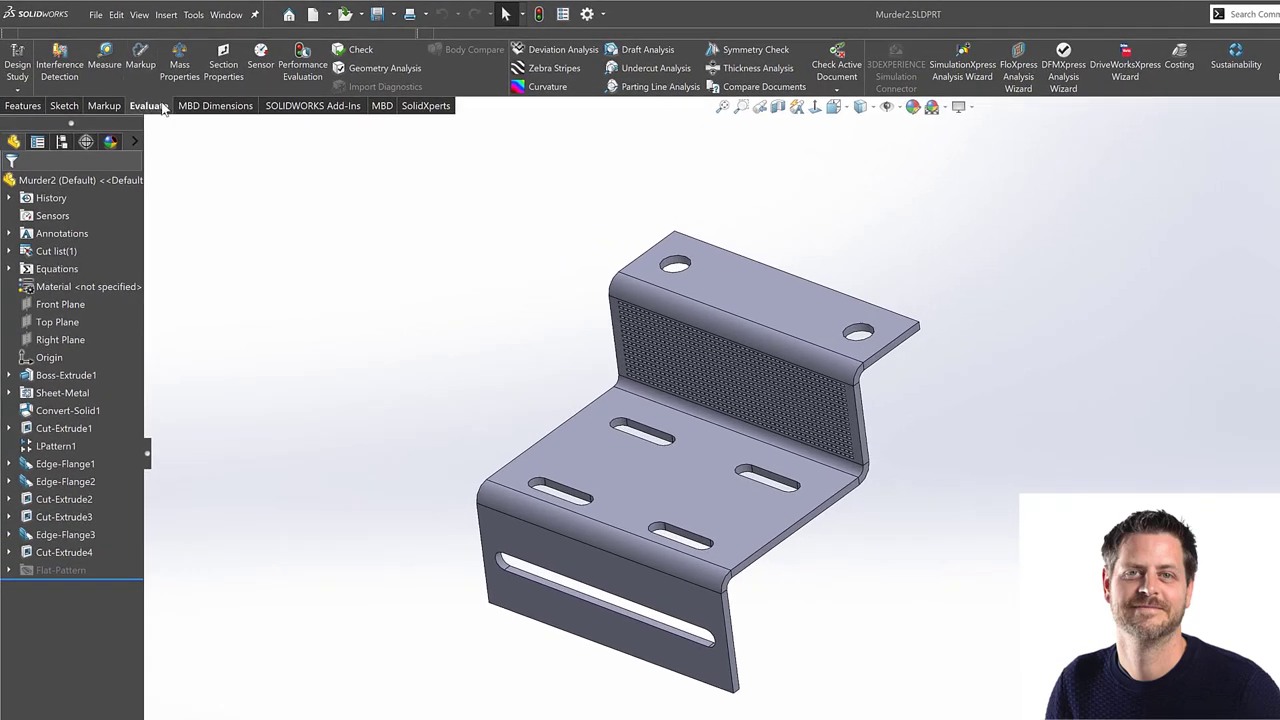
pyautogui.moveTo(270, 112)
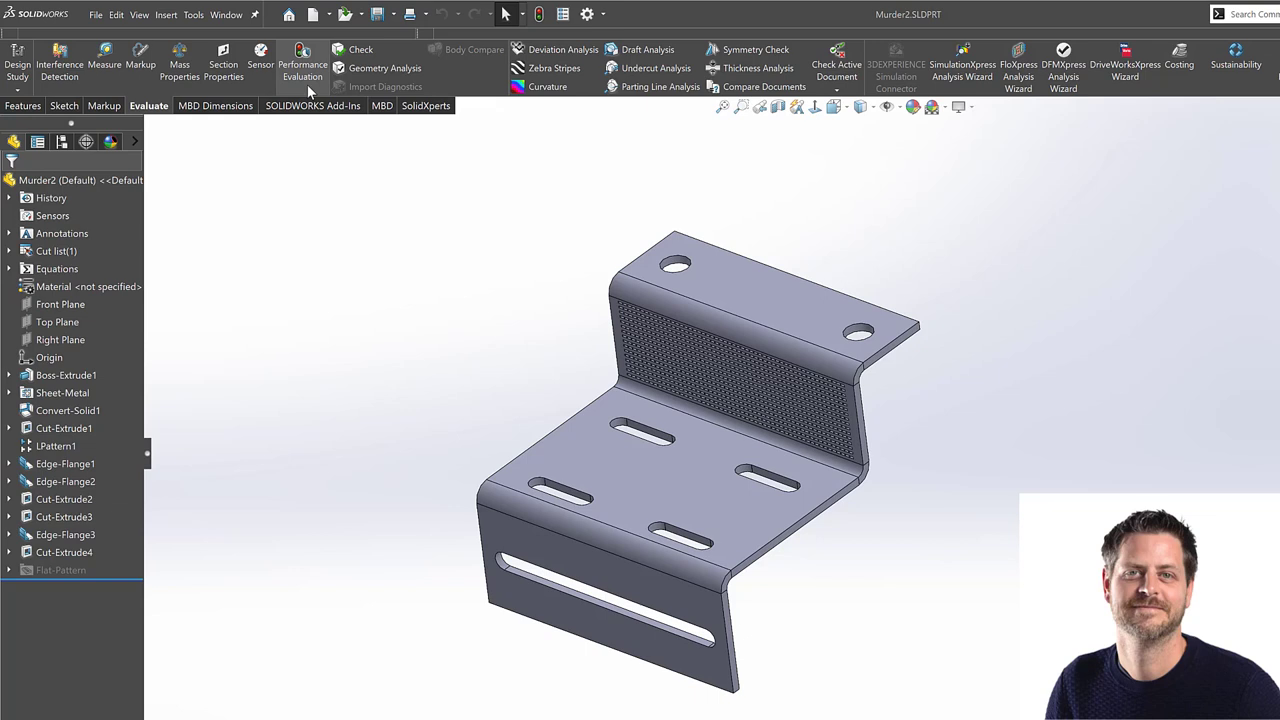
# - Run Performance Evaluation on the bracket: 17 features totalling 2.42 seconds, LPattern1 slowest
pyautogui.click(302, 60)
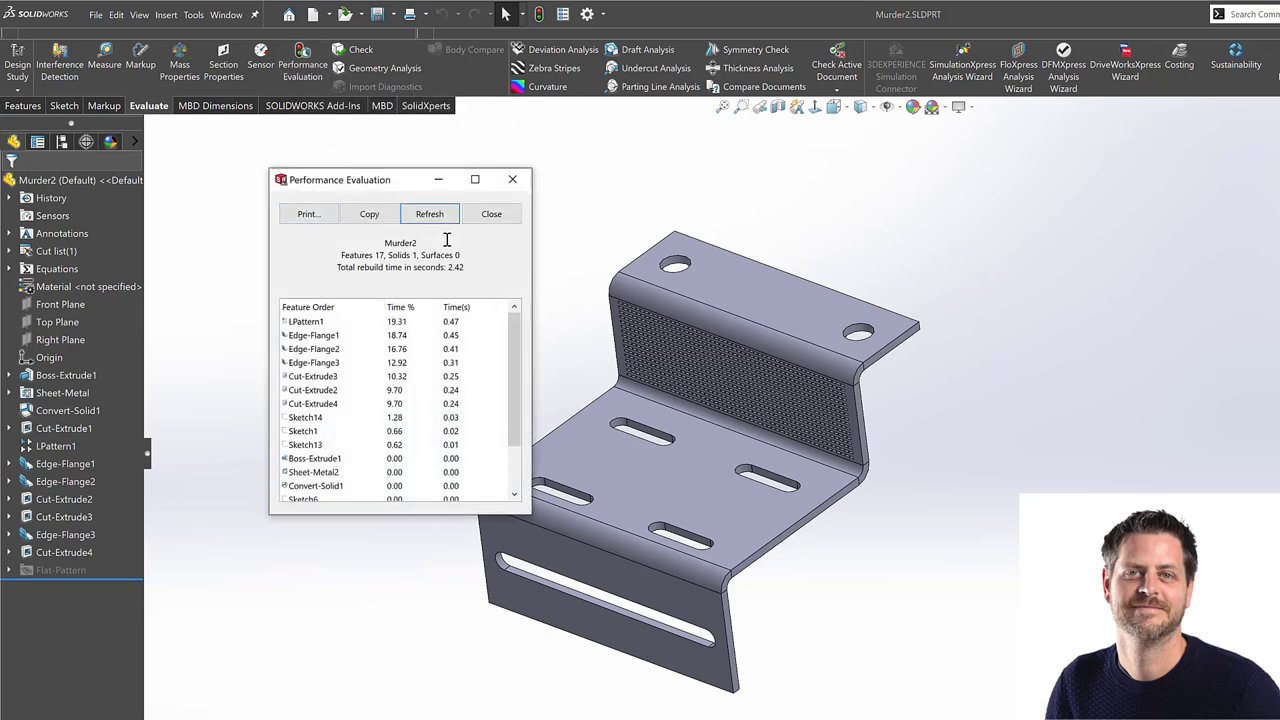
pyautogui.moveTo(410, 256)
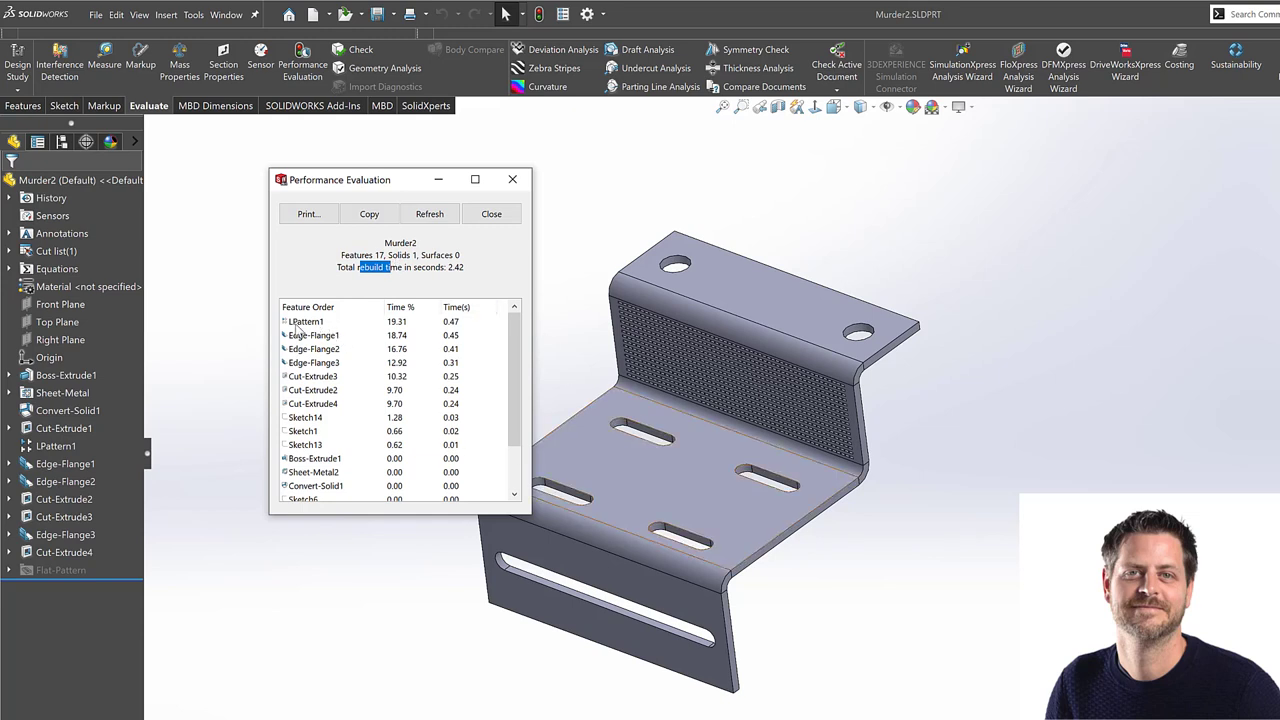
pyautogui.moveTo(336, 330)
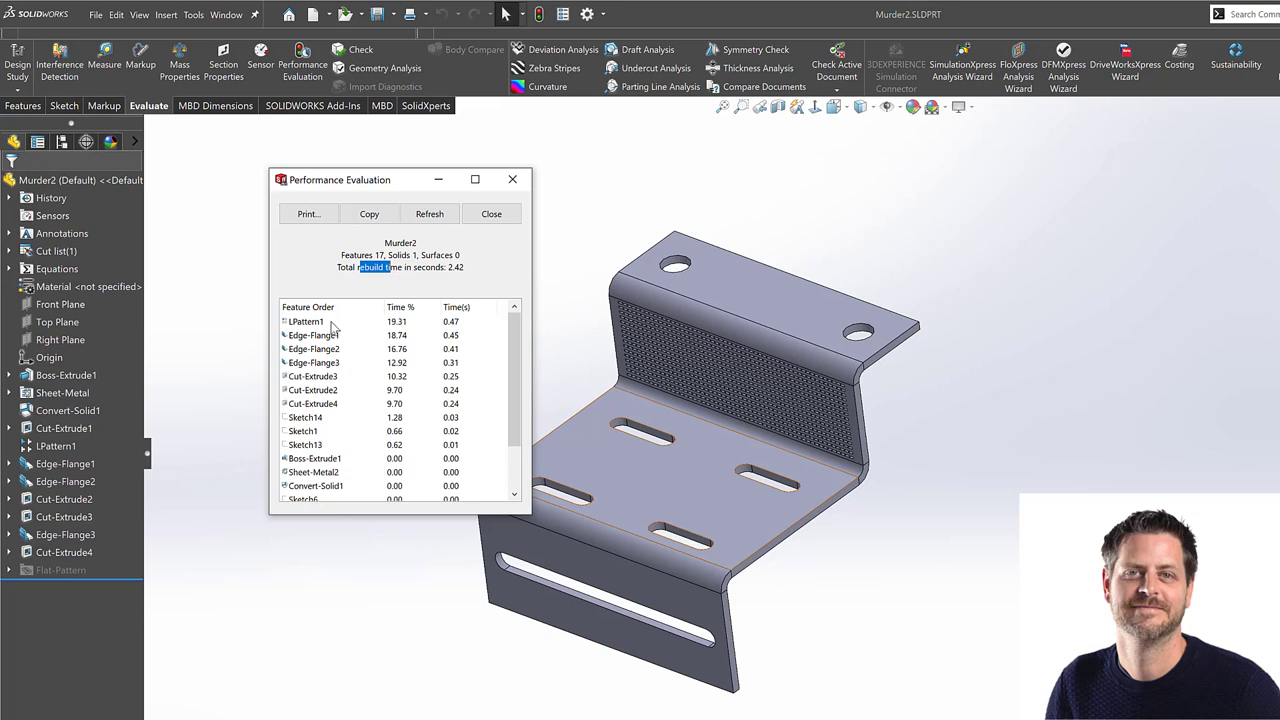
pyautogui.moveTo(344, 332)
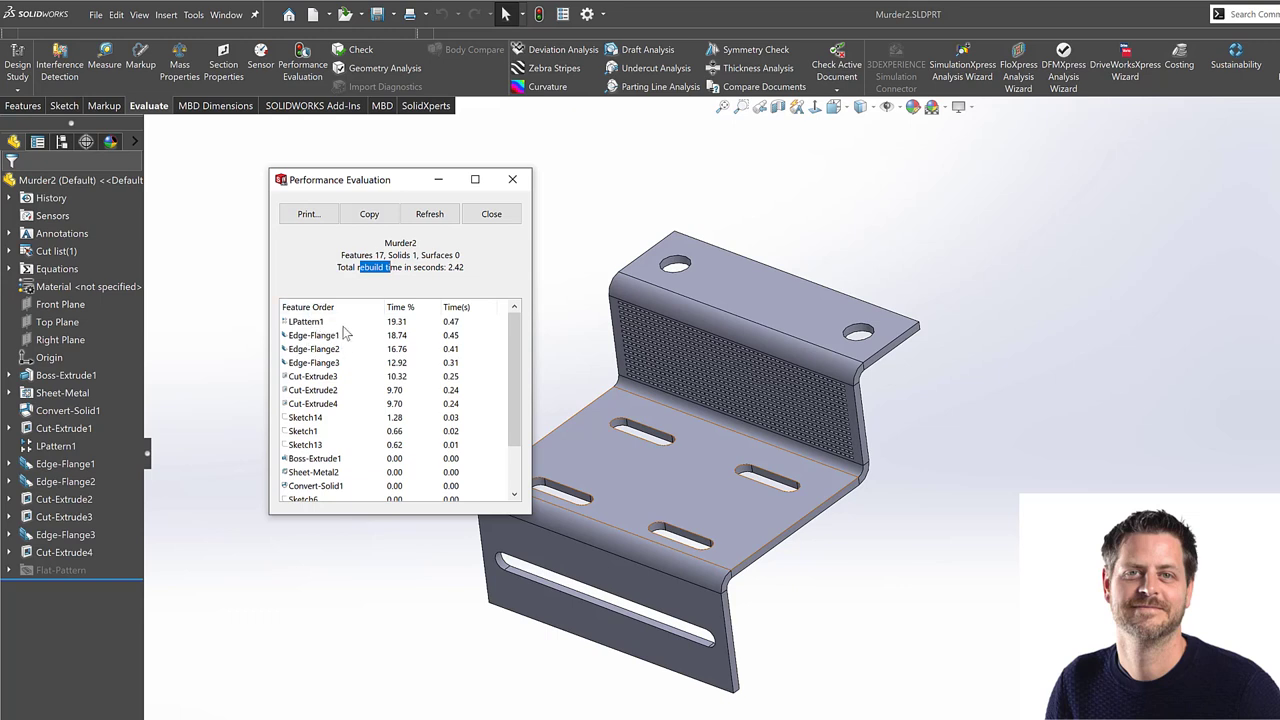
pyautogui.moveTo(320, 328)
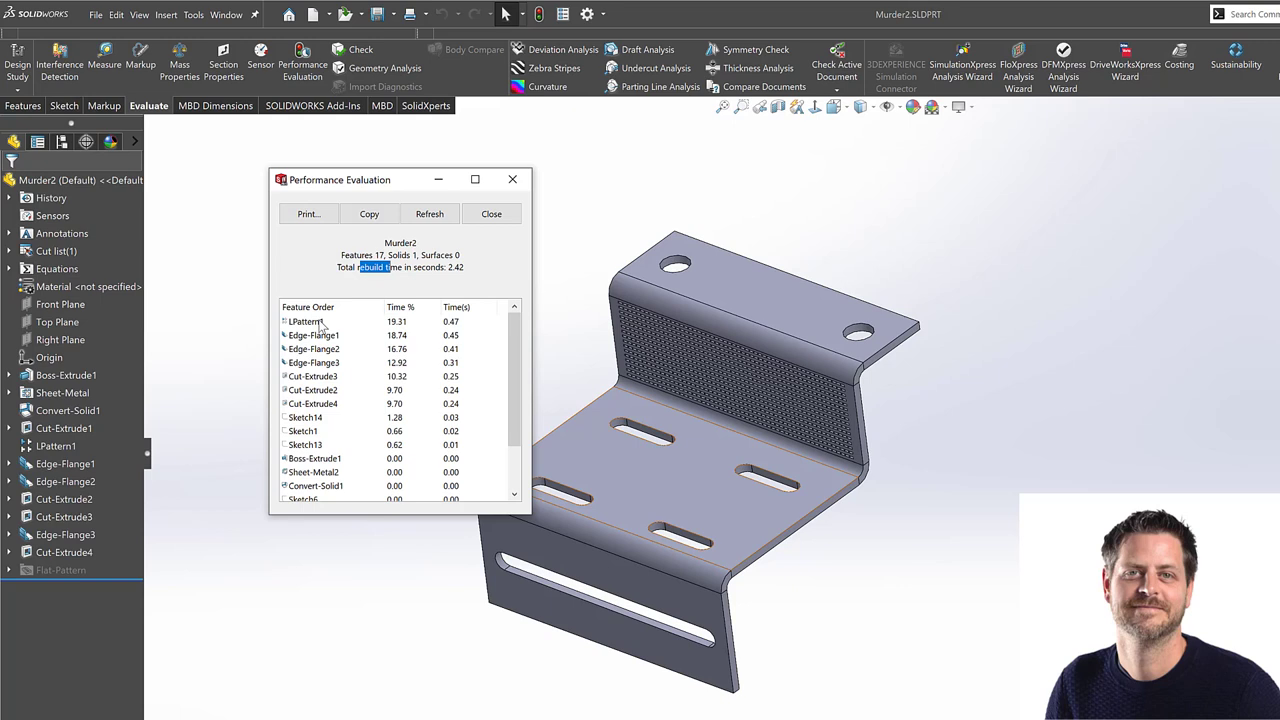
pyautogui.moveTo(492, 214)
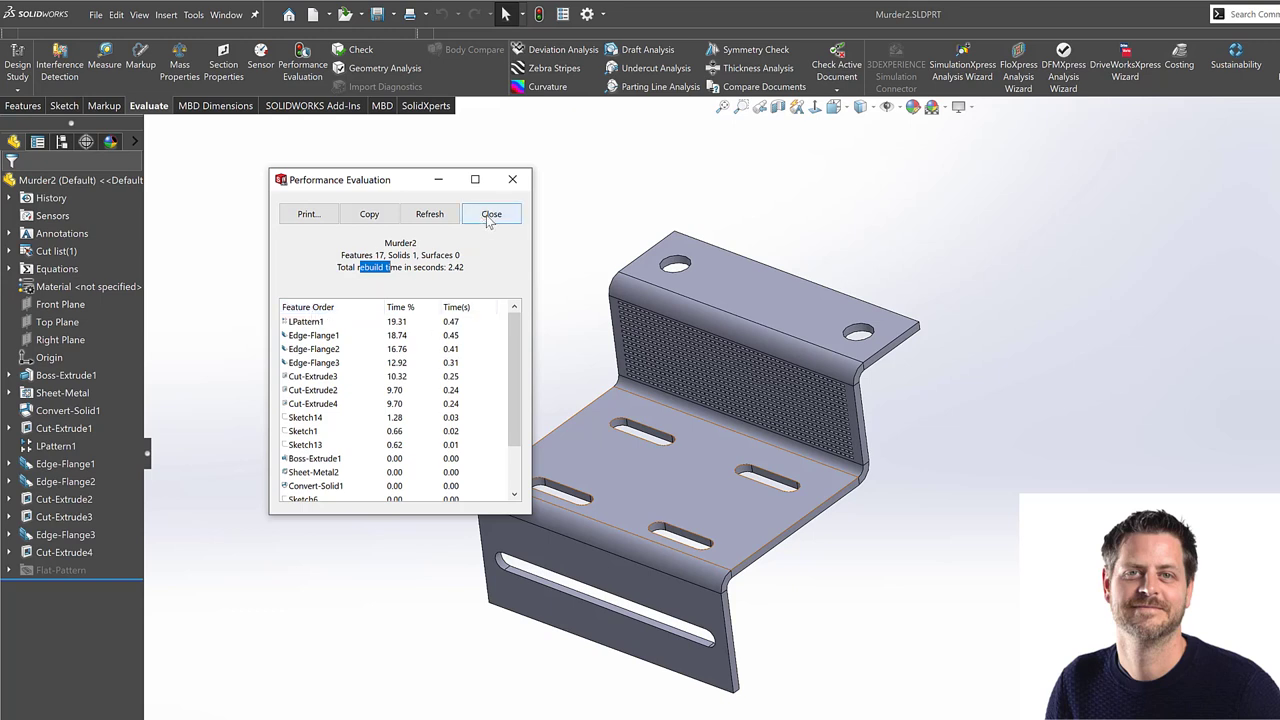
# - Close the report and inspect Cut-Extrude1 and LPattern1 in the feature tree for dependencies
pyautogui.click(492, 214)
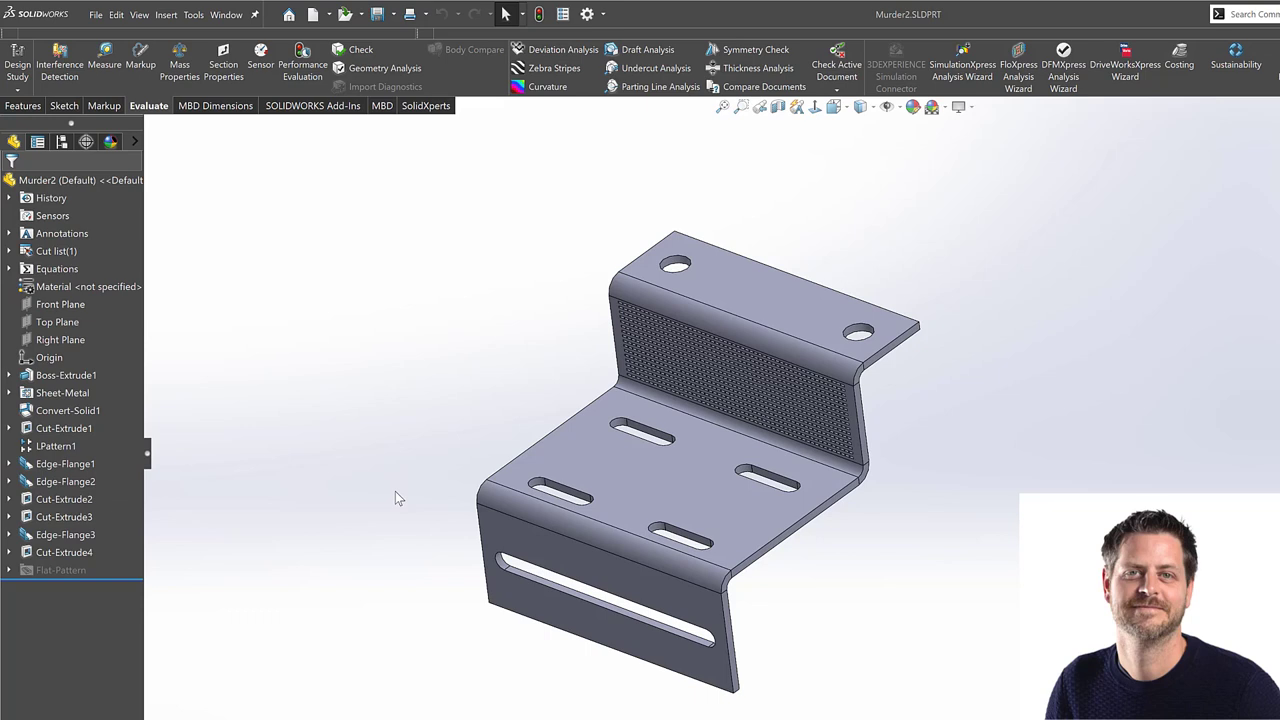
pyautogui.click(64, 428)
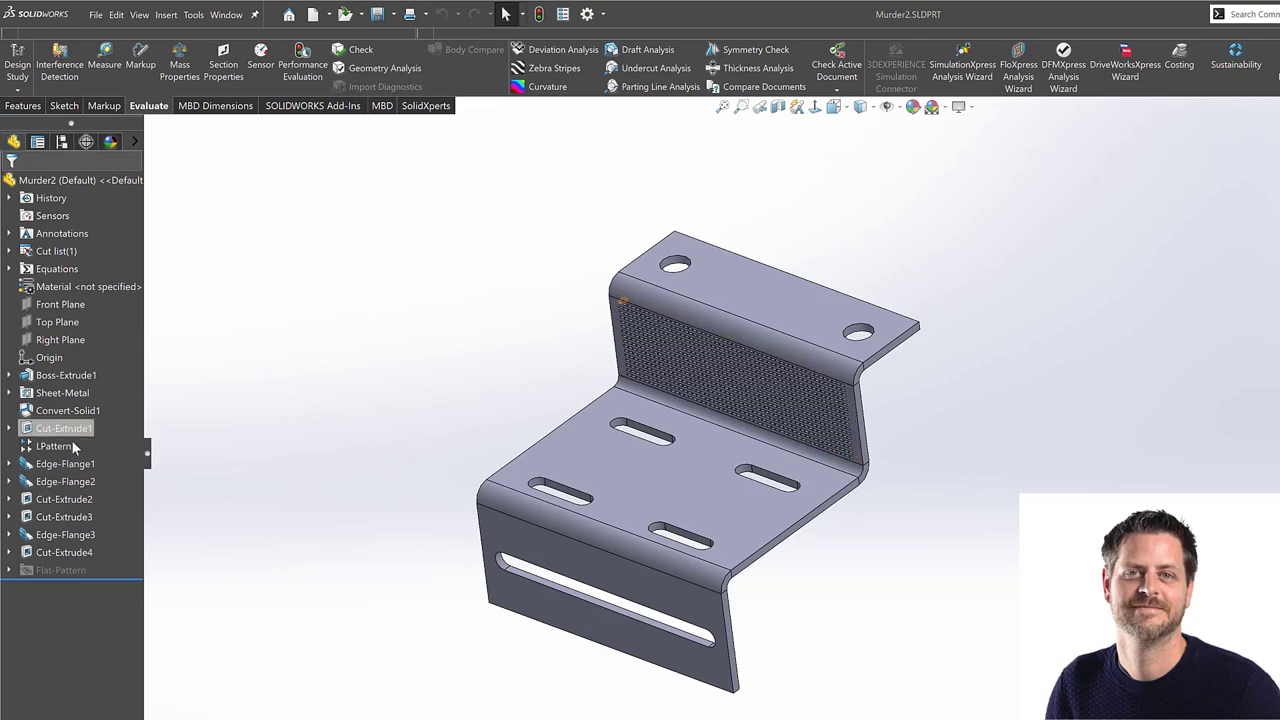
pyautogui.click(56, 446)
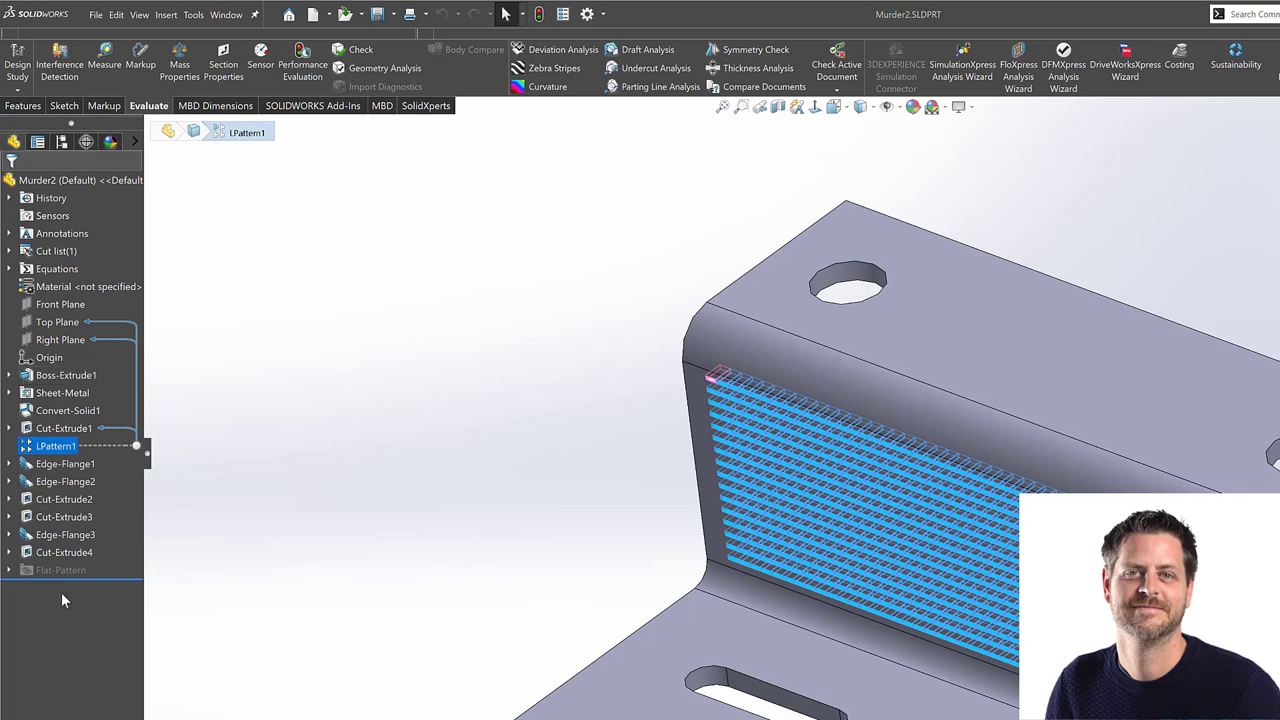
pyautogui.moveTo(476, 480)
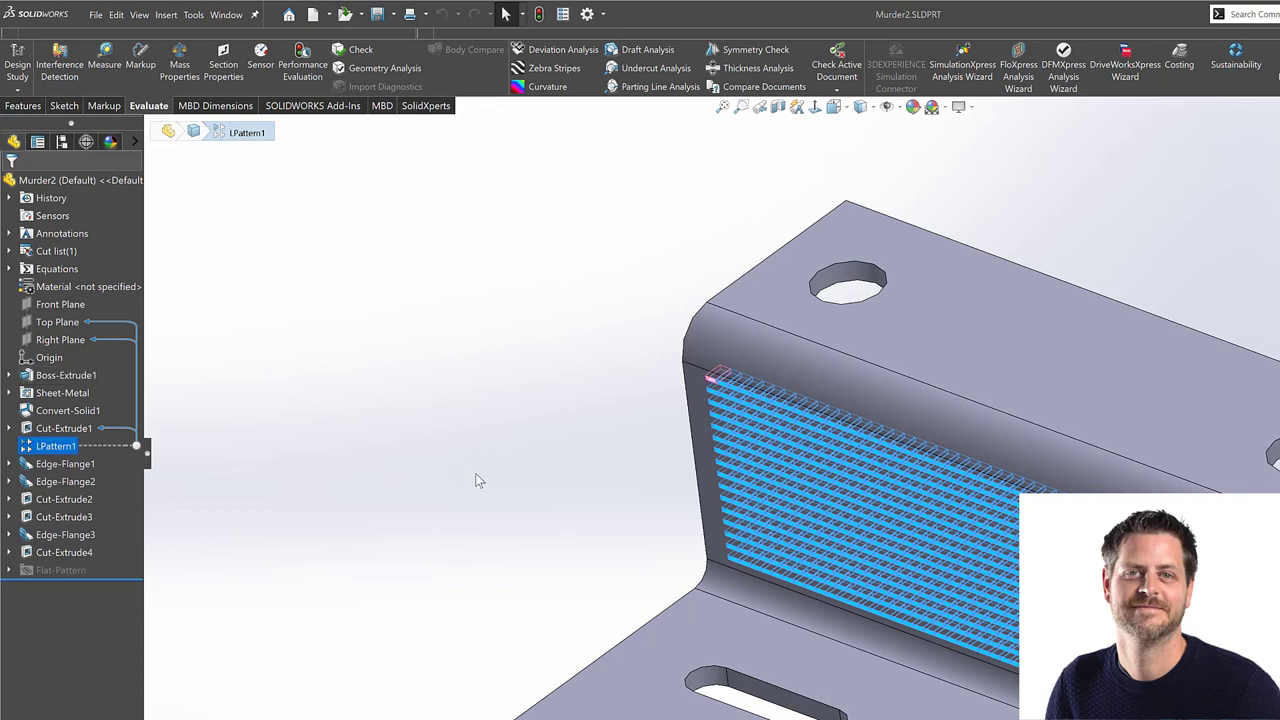
pyautogui.moveTo(714, 394)
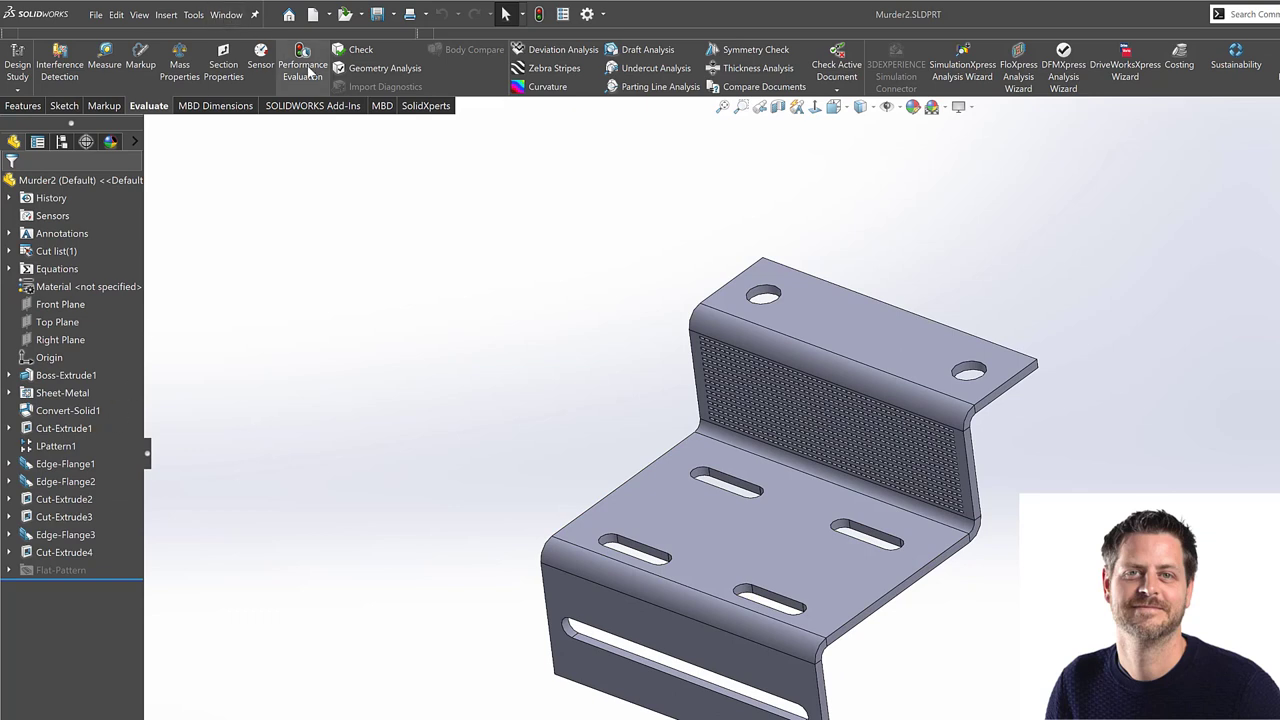
# - Recheck the rebuild report, still totalling 2.42 seconds, and close it again
pyautogui.click(302, 56)
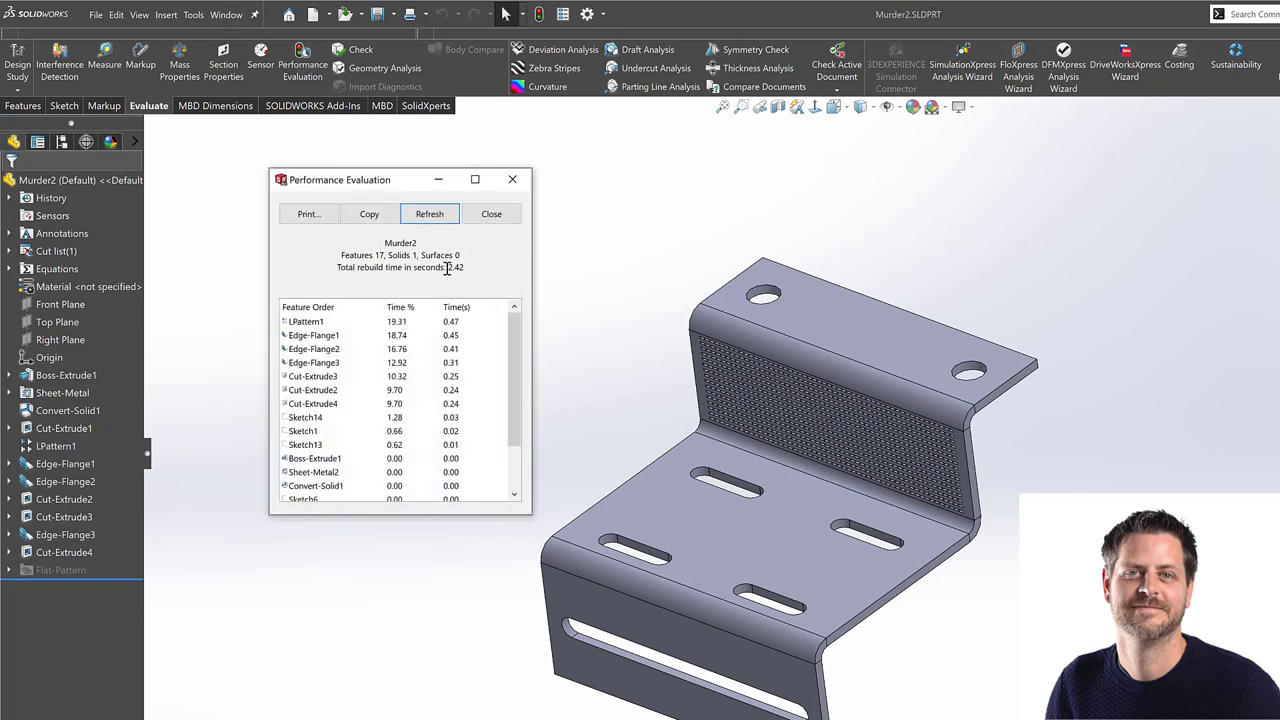
pyautogui.doubleClick(452, 268)
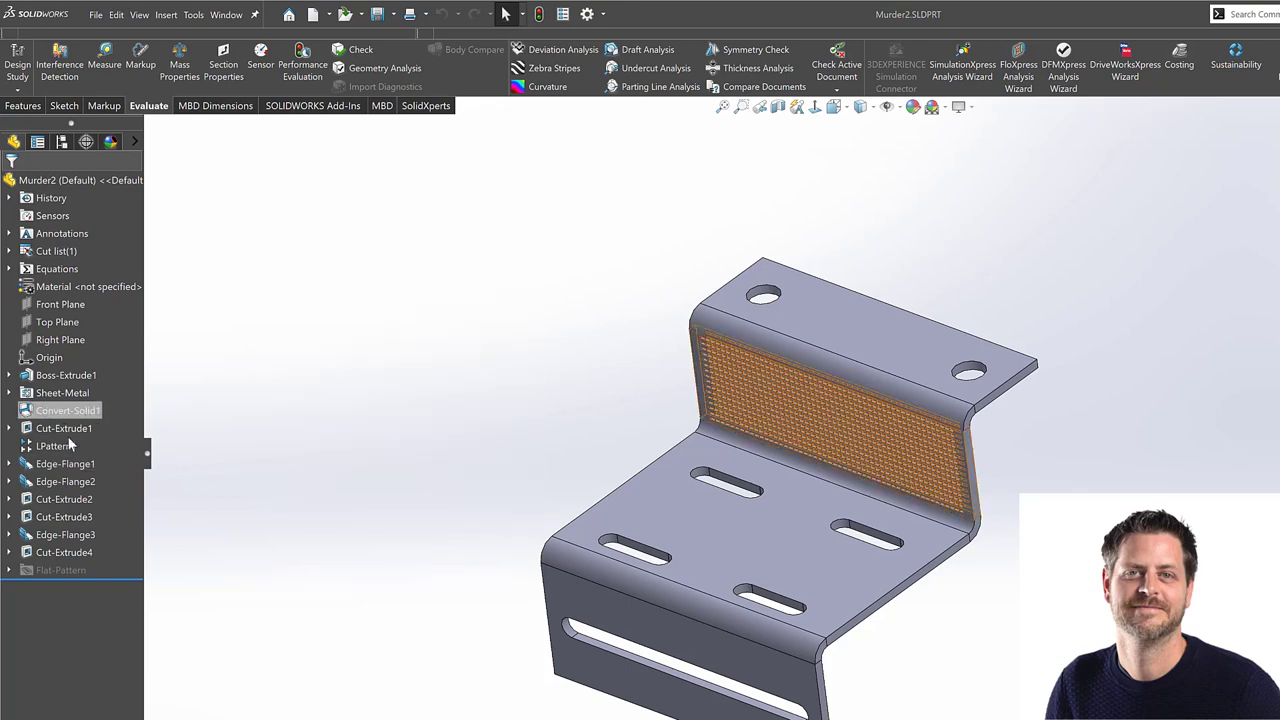
# - Drag LPattern1 down the FeatureManager tree to sit below Cut-Extrude4
pyautogui.click(56, 446)
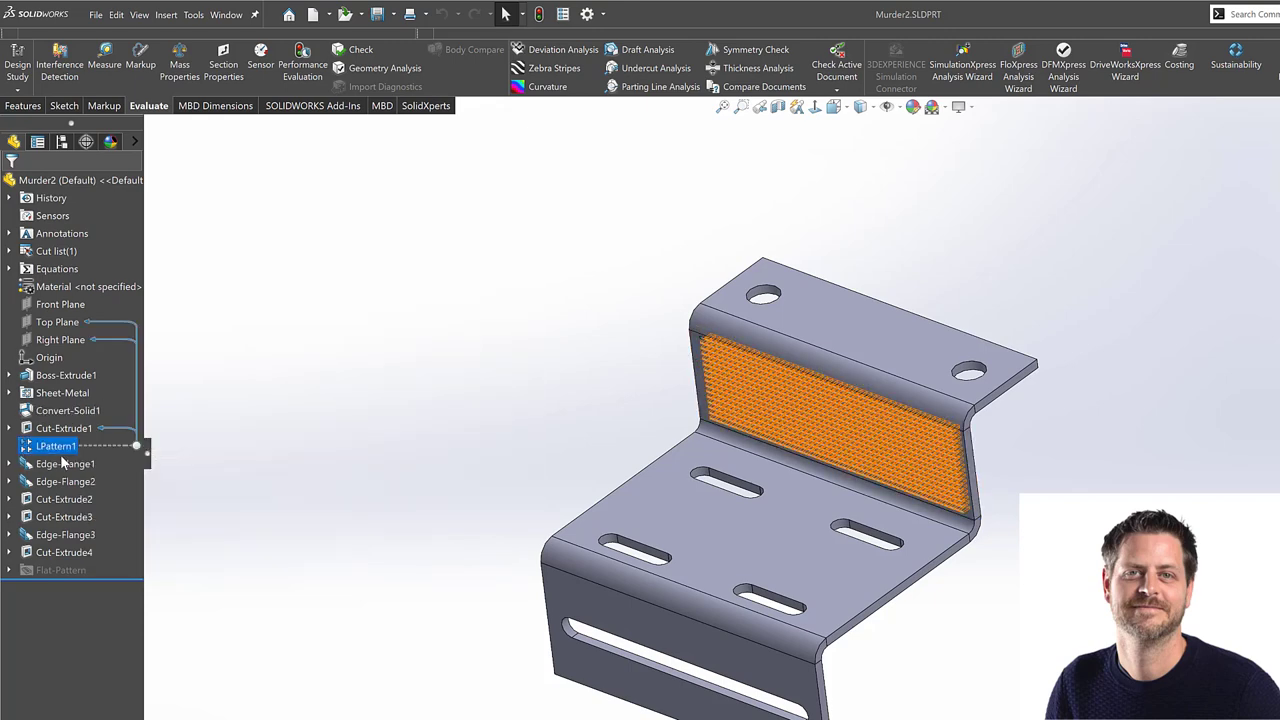
pyautogui.moveTo(56, 446); pyautogui.dragTo(64, 552)
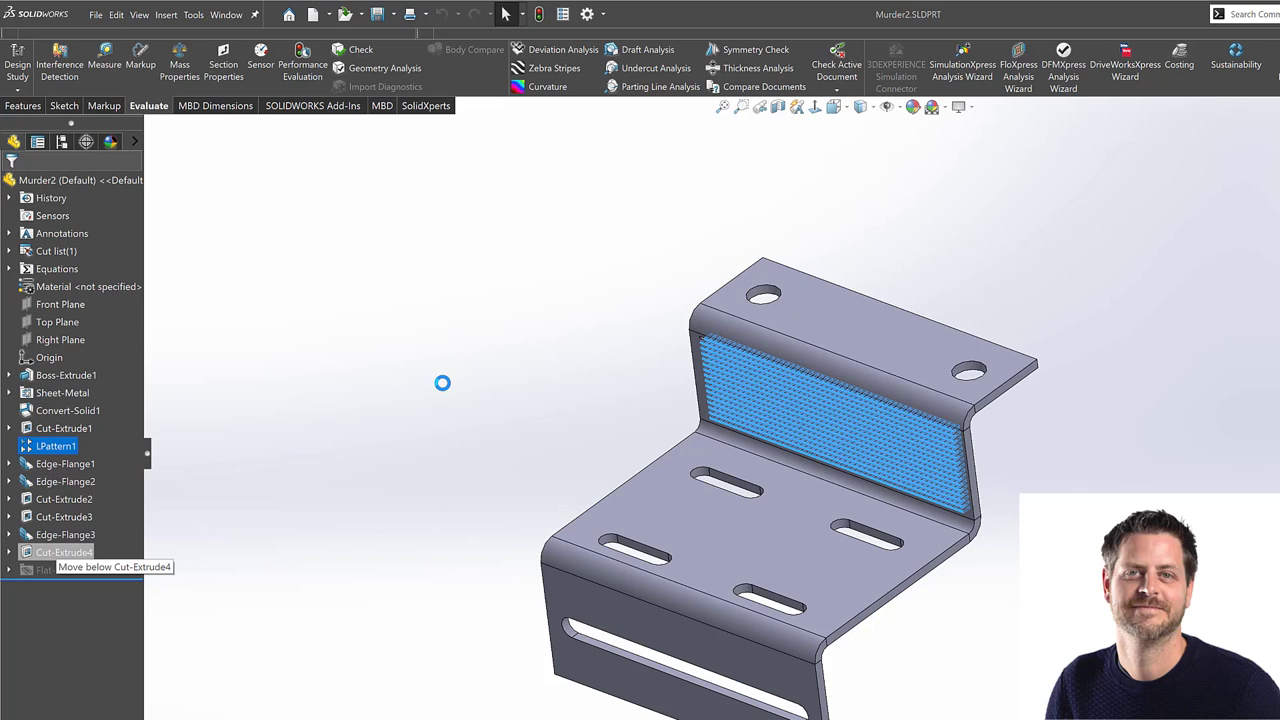
pyautogui.moveTo(430, 448)
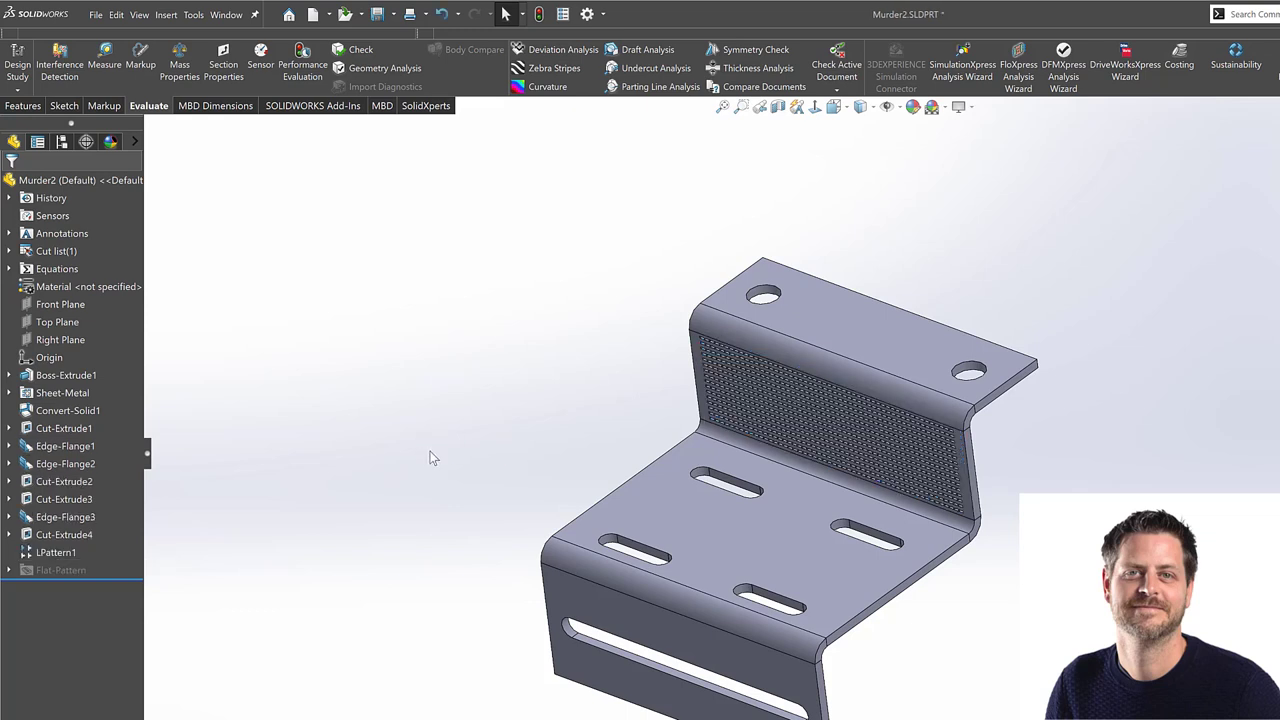
pyautogui.moveTo(448, 364)
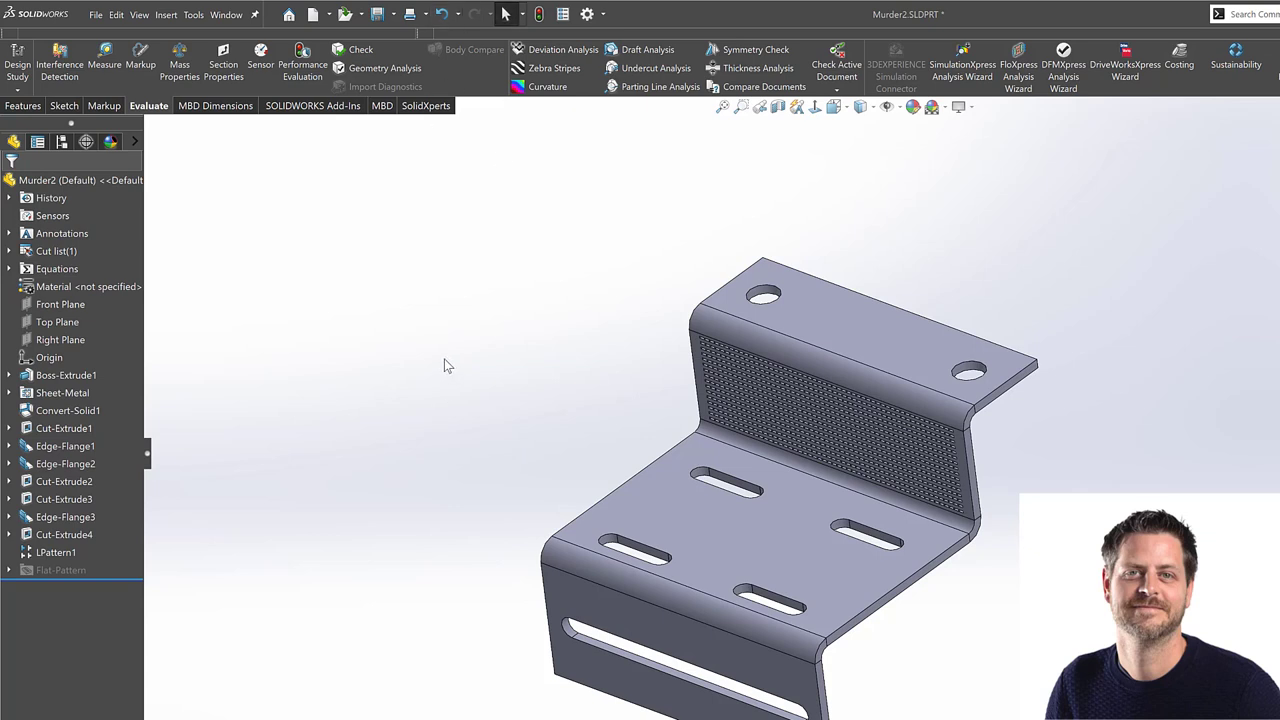
pyautogui.moveTo(446, 358)
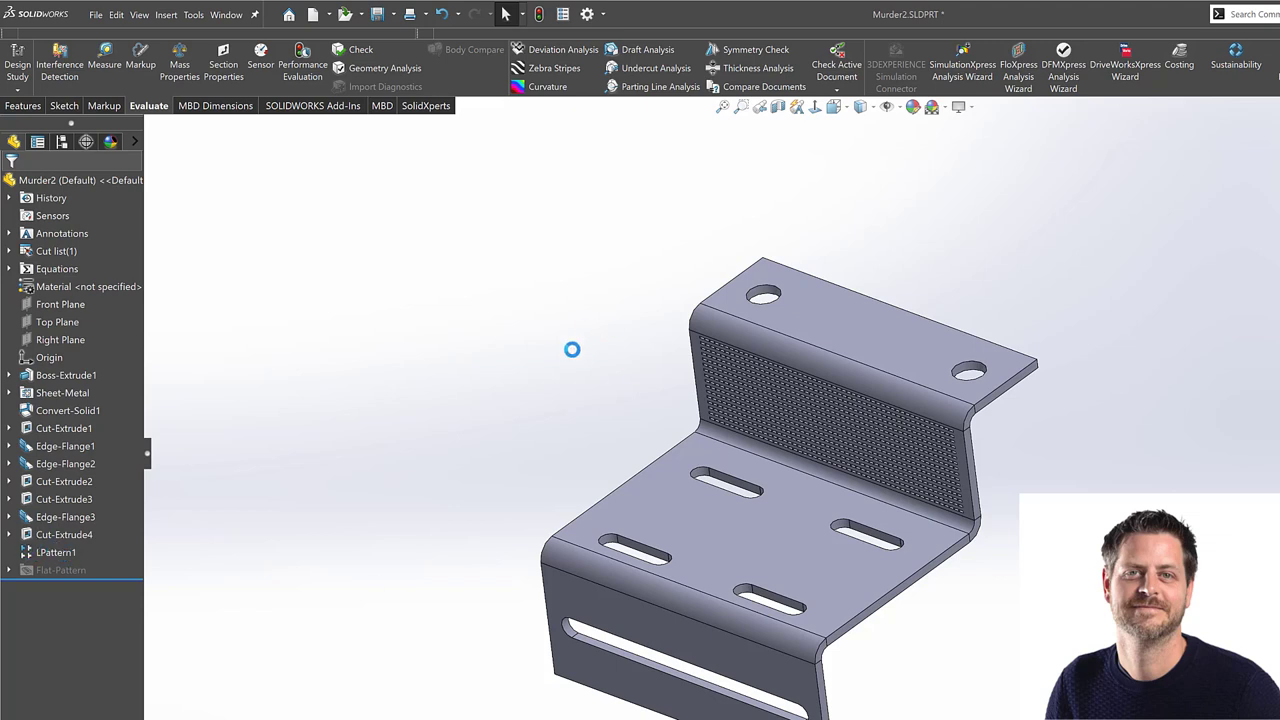
pyautogui.moveTo(376, 226)
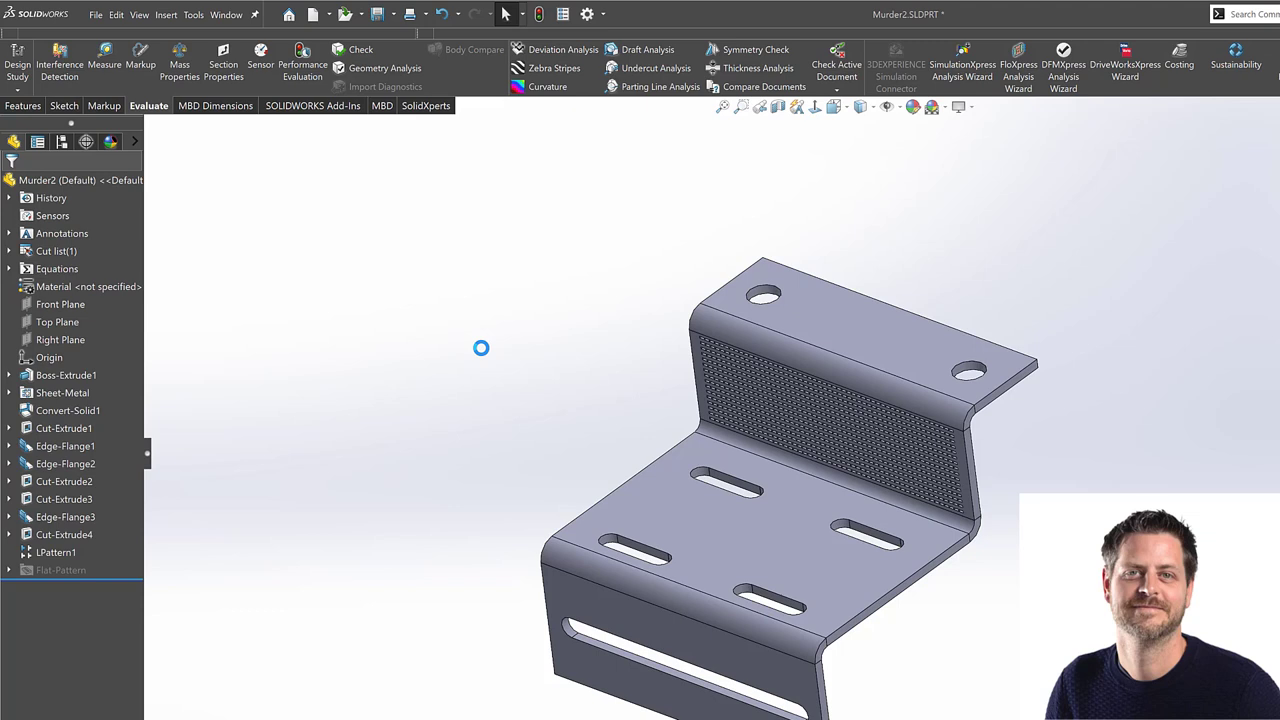
pyautogui.moveTo(372, 396)
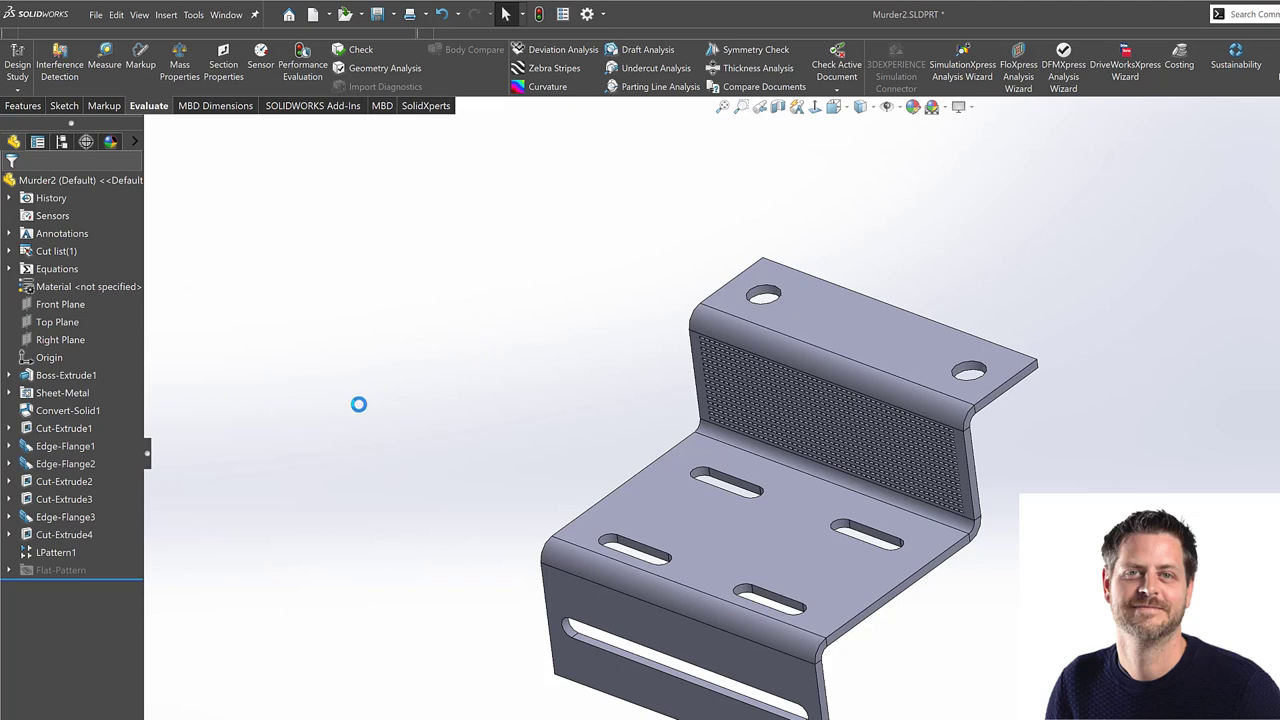
pyautogui.moveTo(382, 348)
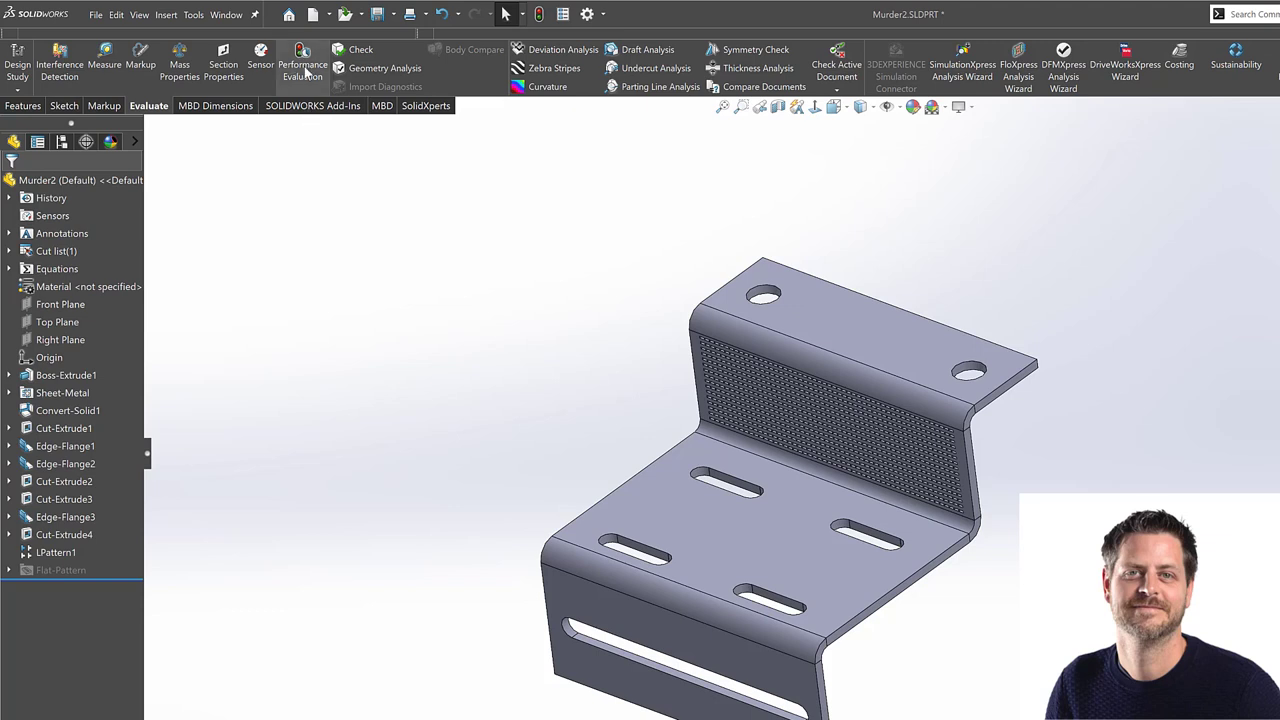
# - Rerun Performance Evaluation, now reporting a total rebuild time of 0.63 seconds
pyautogui.click(302, 60)
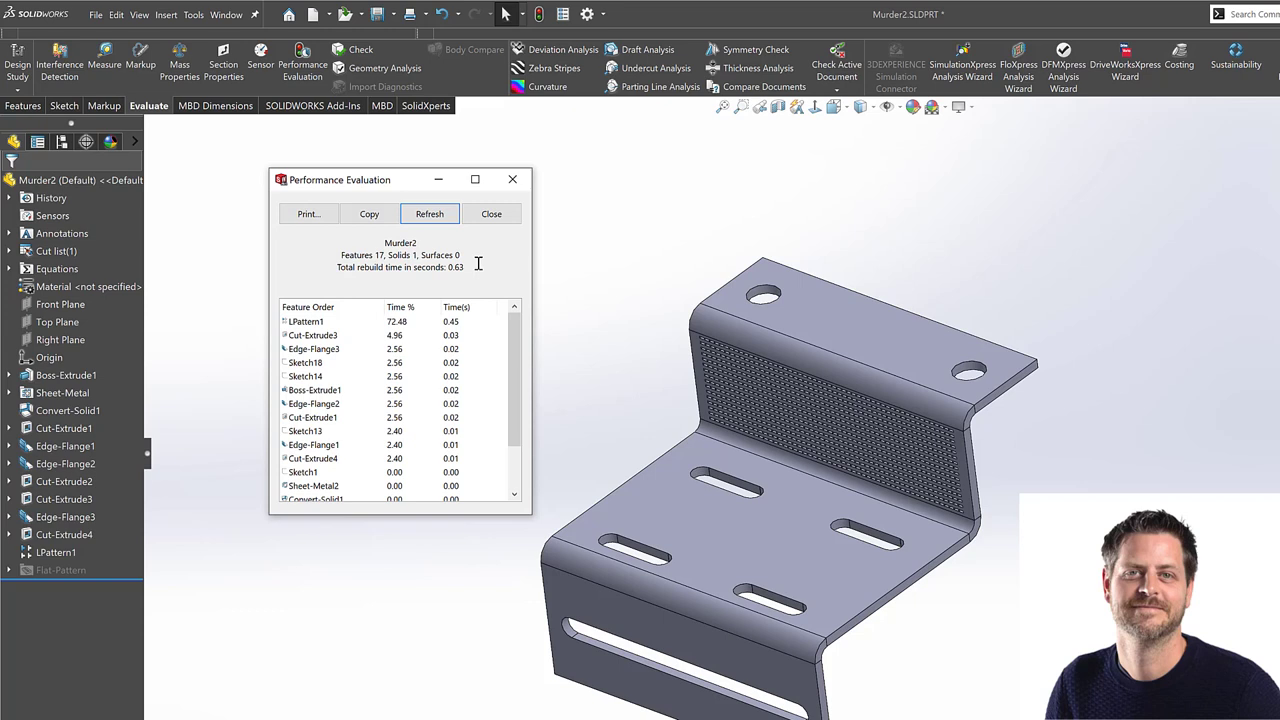
pyautogui.moveTo(504, 248)
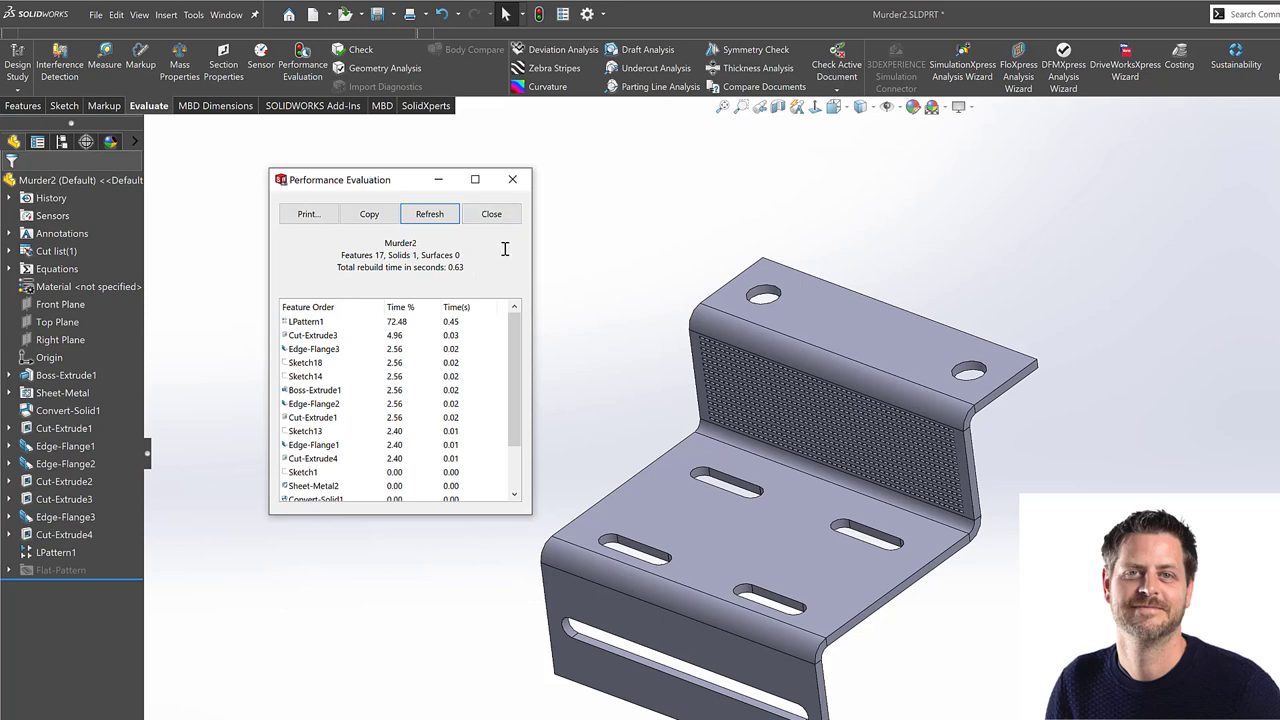
pyautogui.moveTo(508, 268)
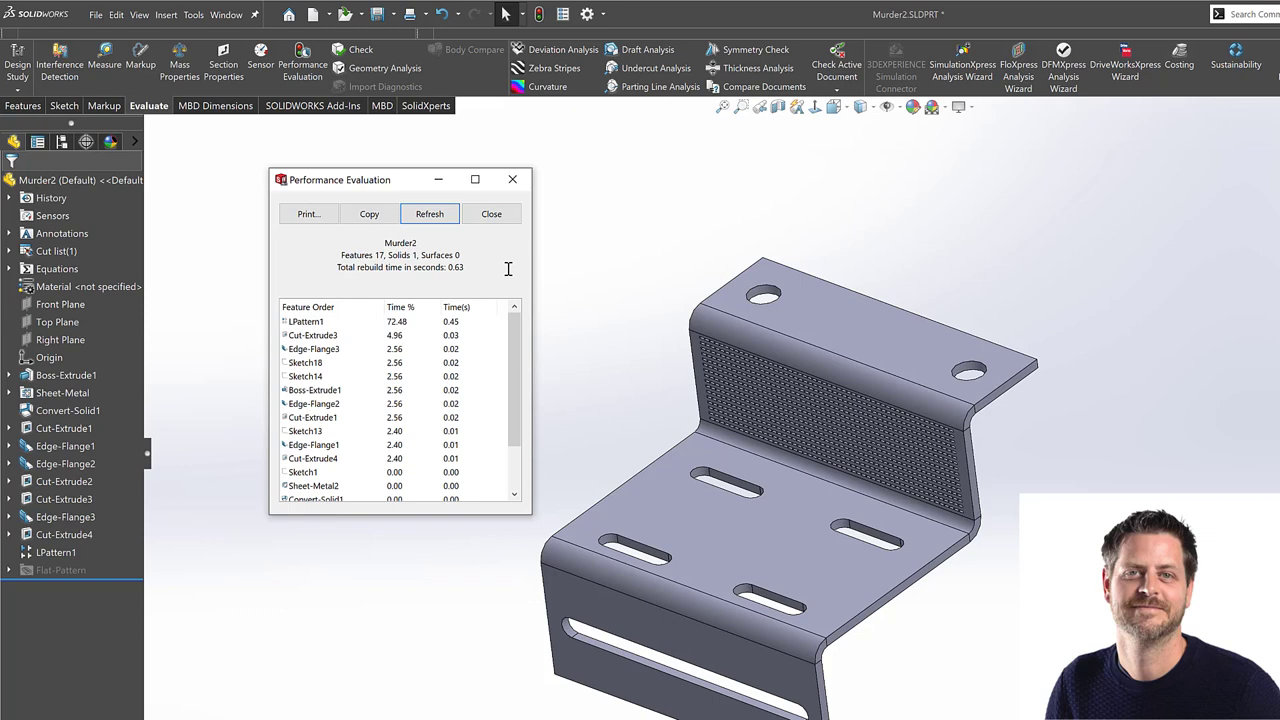
pyautogui.moveTo(504, 258)
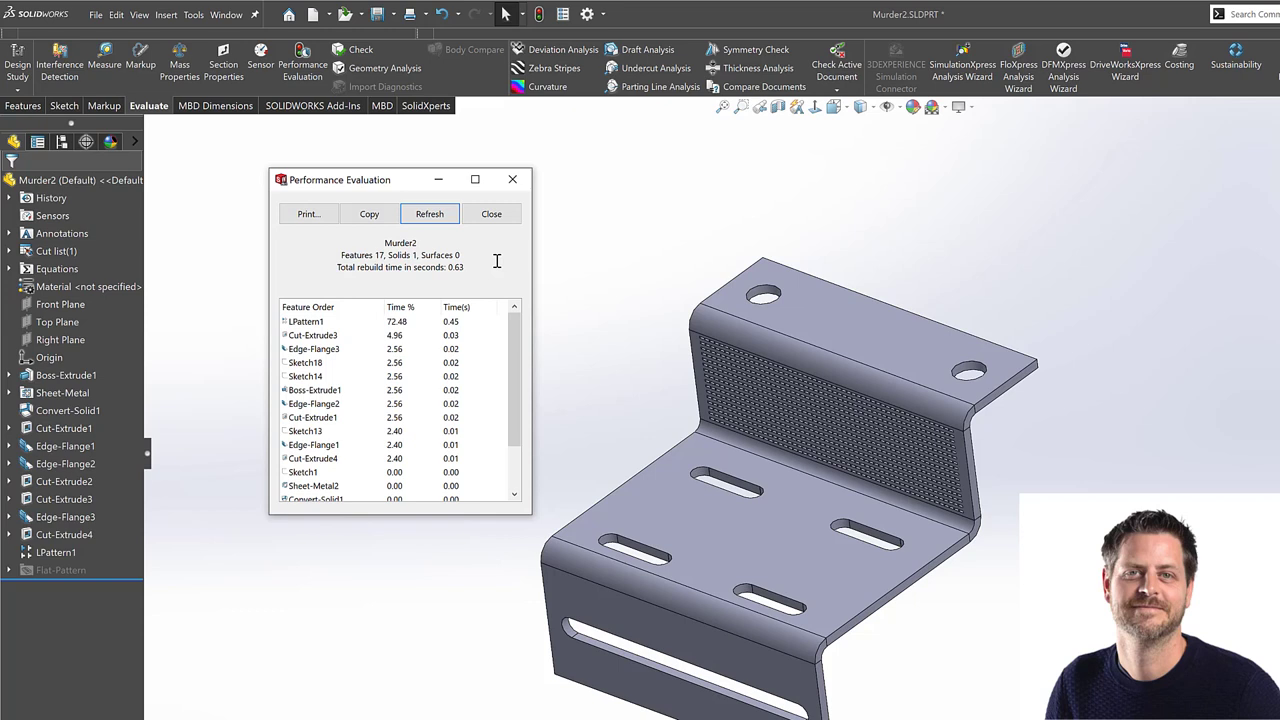
pyautogui.moveTo(512, 258)
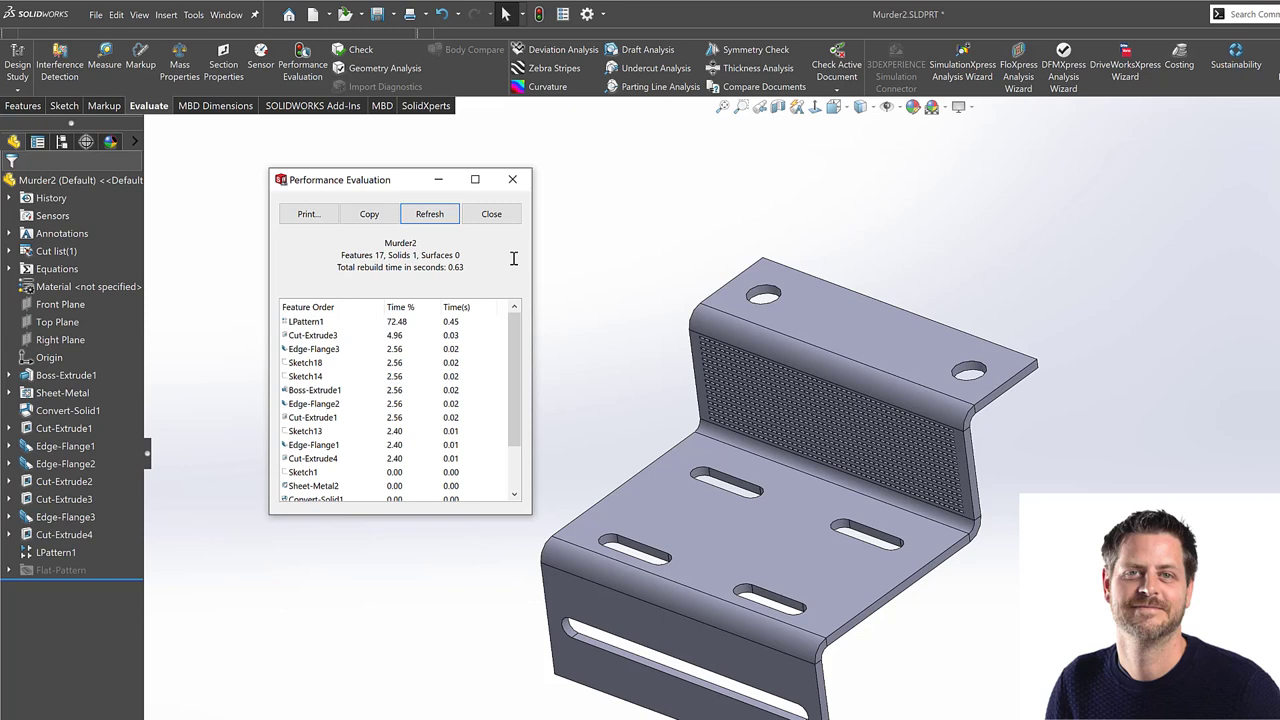
pyautogui.moveTo(502, 272)
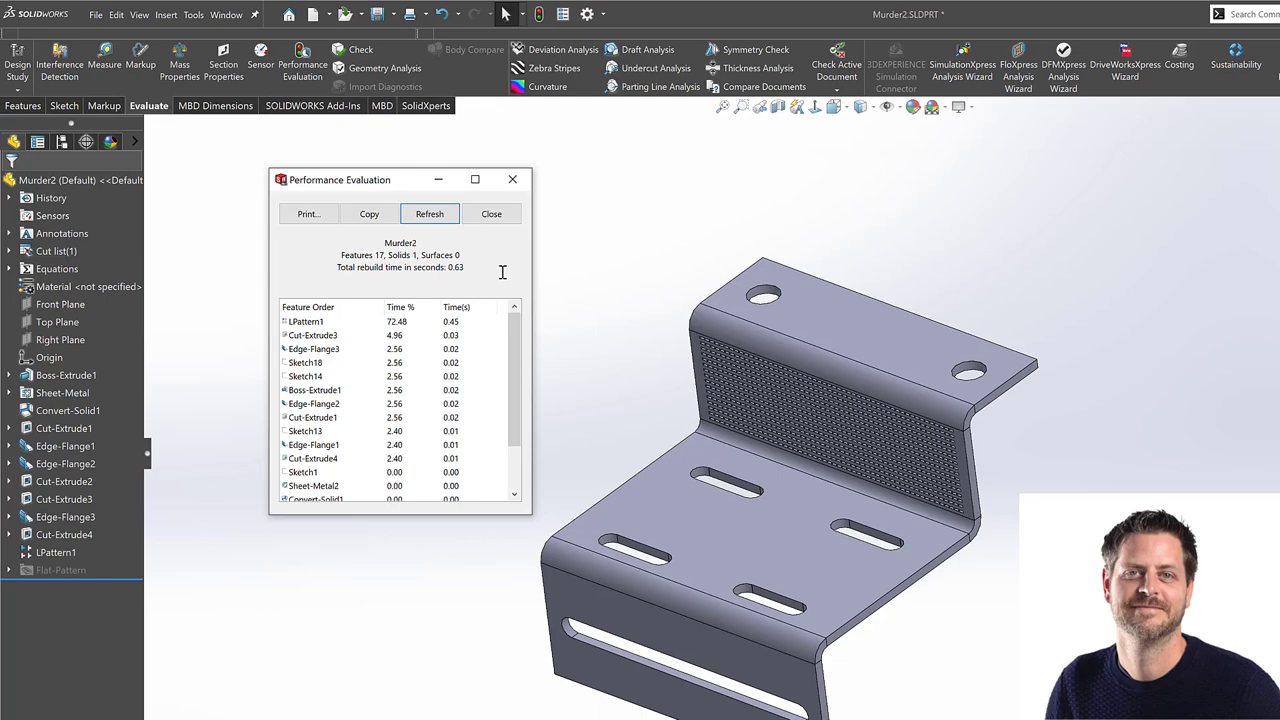